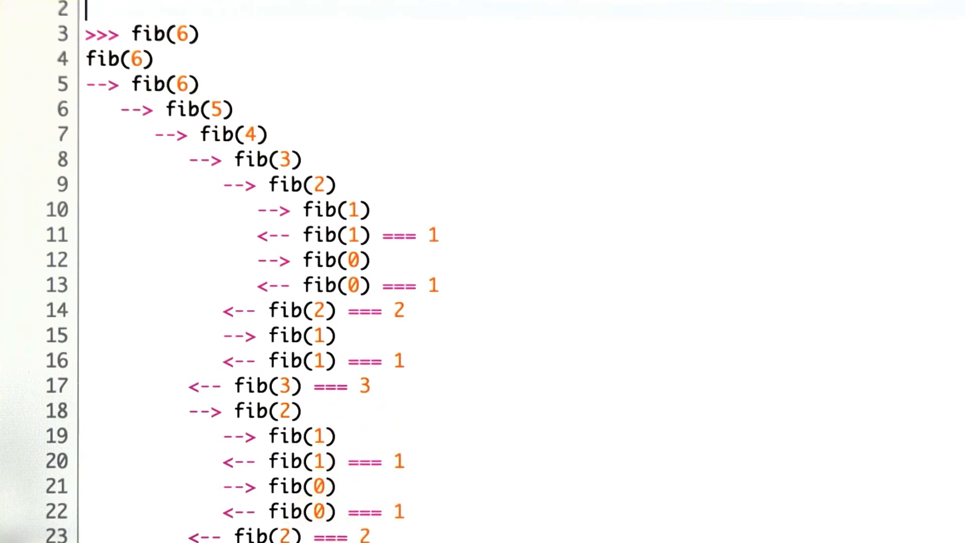
scroll("down", 3)
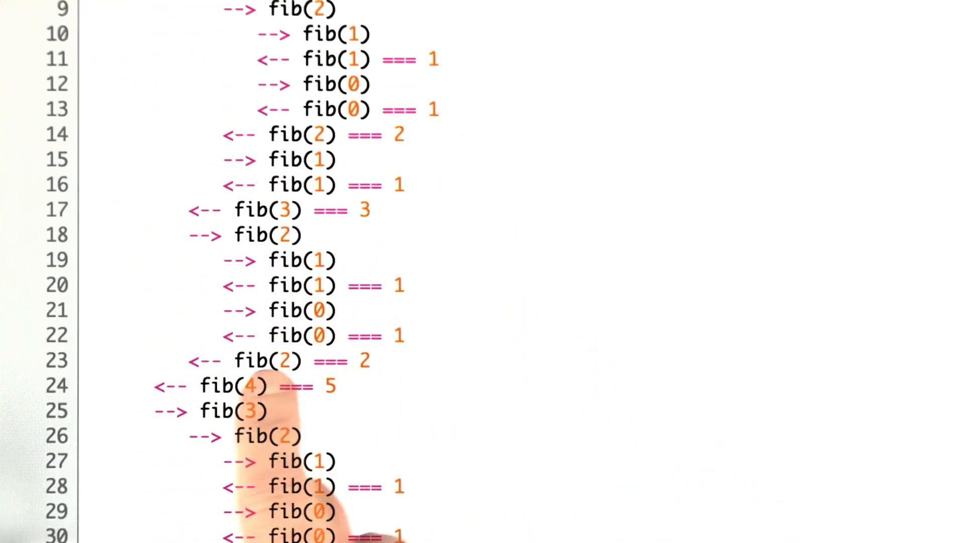
scroll("down", 3)
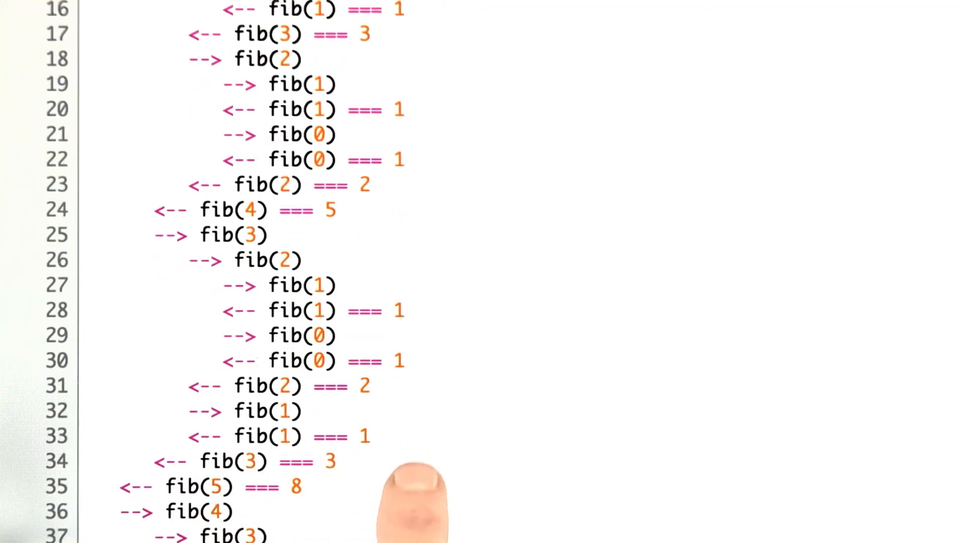
scroll("down", 3)
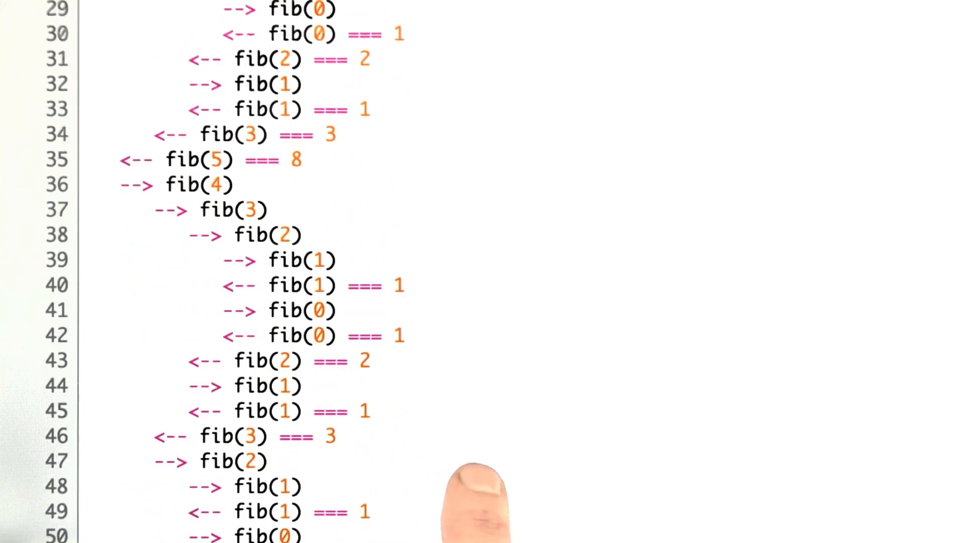
scroll("down", 3)
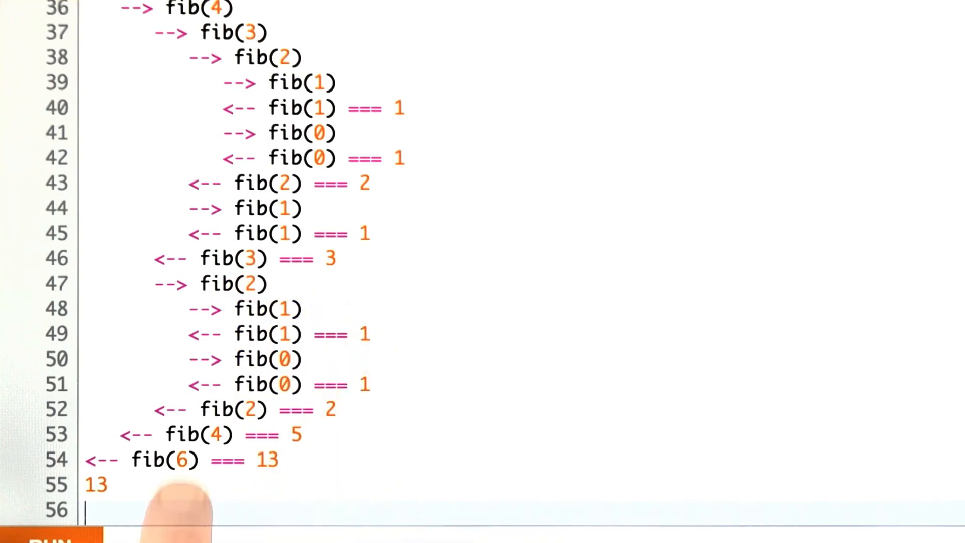
mouse_move(296, 510)
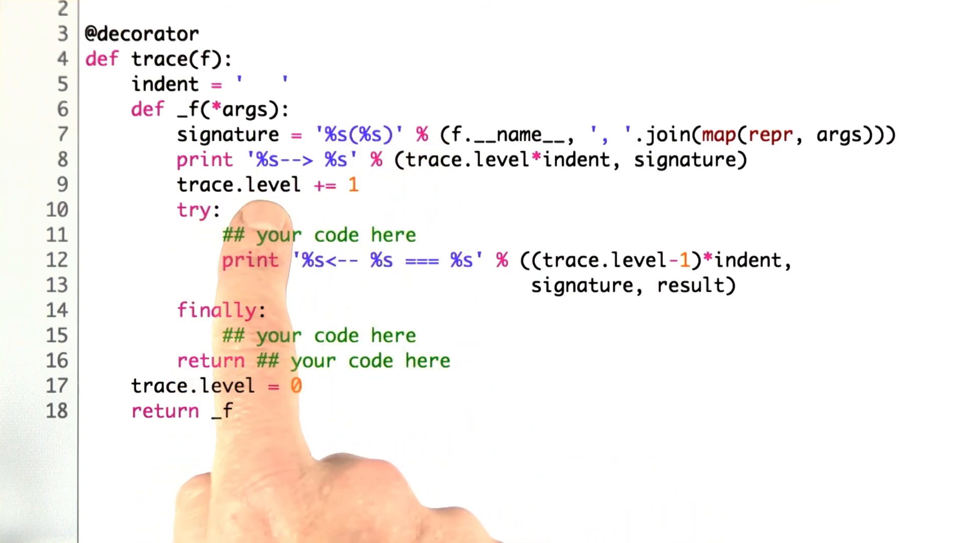
mouse_move(277, 277)
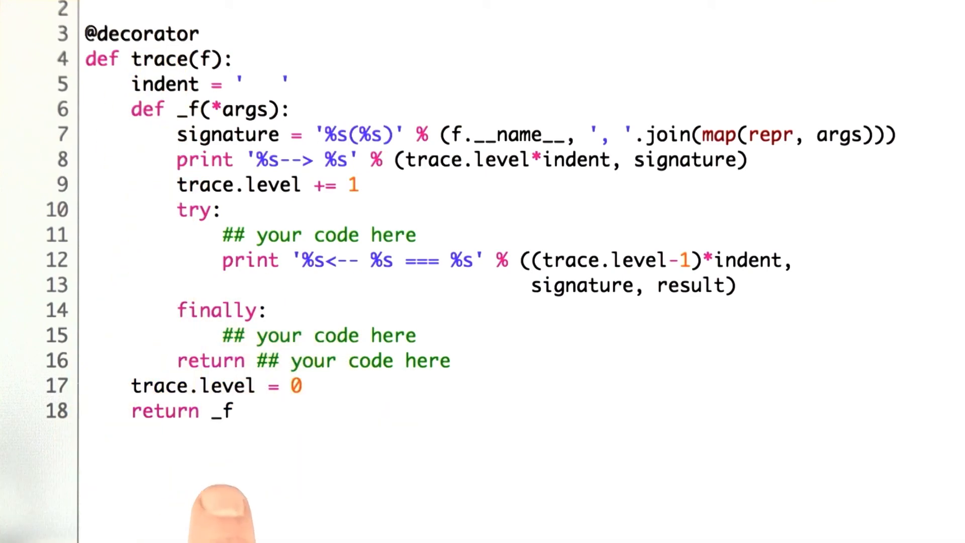
mouse_move(345, 480)
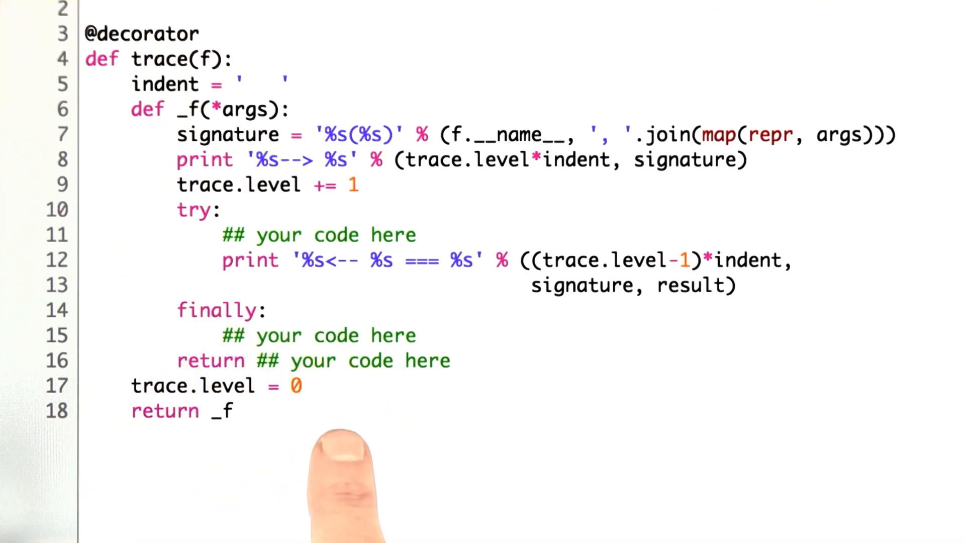